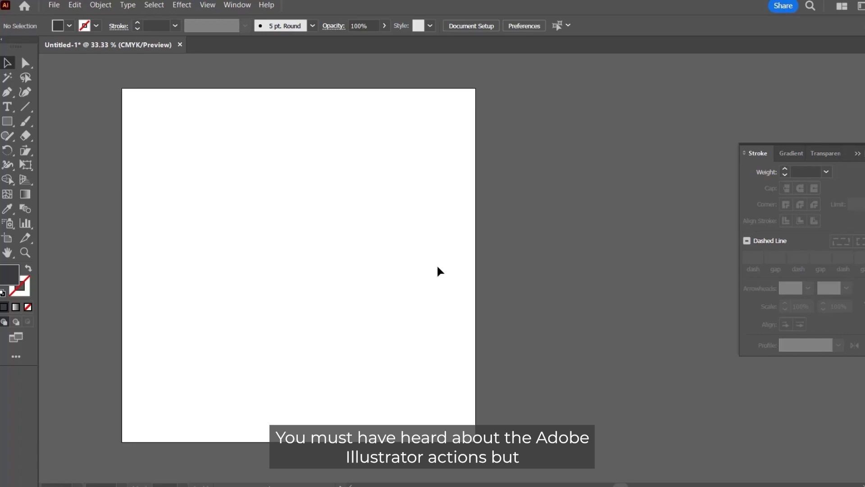
mouse_move(129, 123)
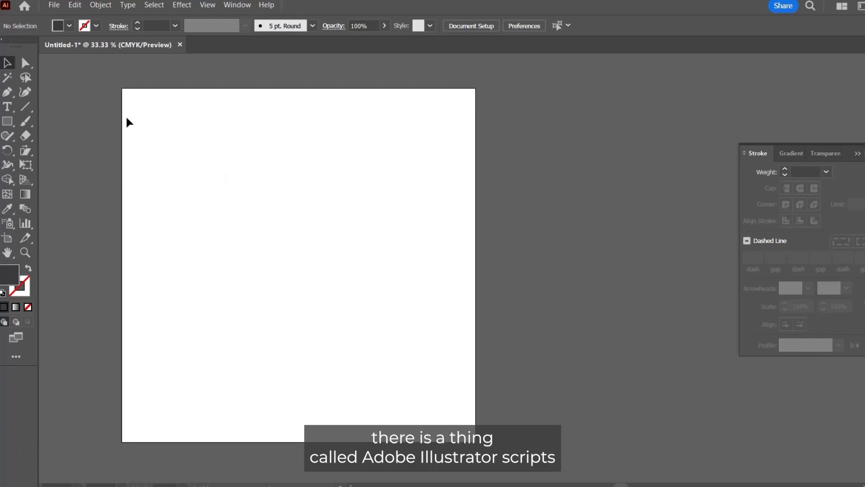
mouse_move(422, 303)
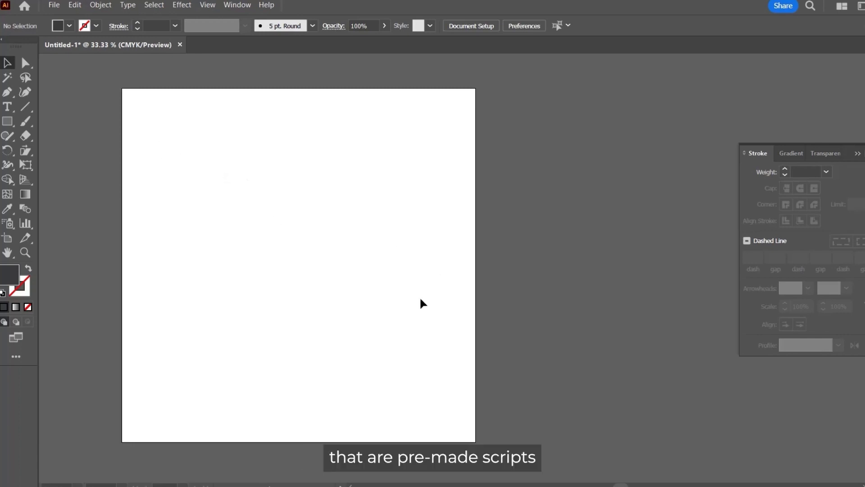
mouse_move(133, 374)
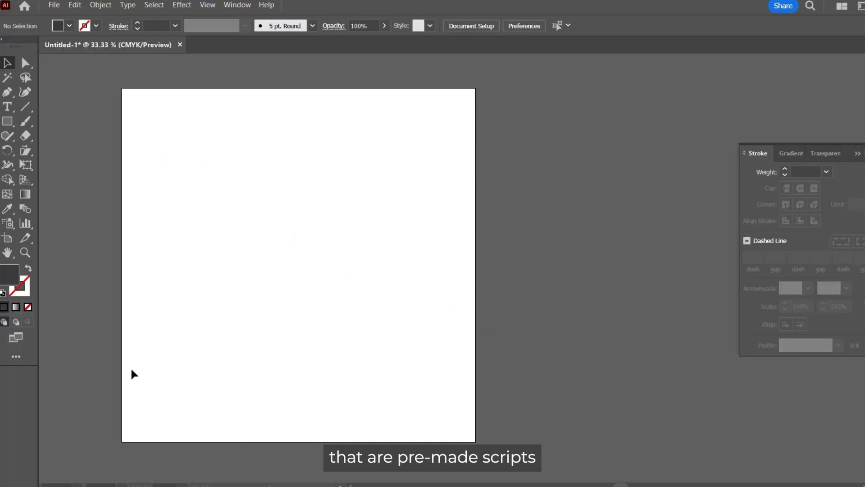
mouse_move(99, 74)
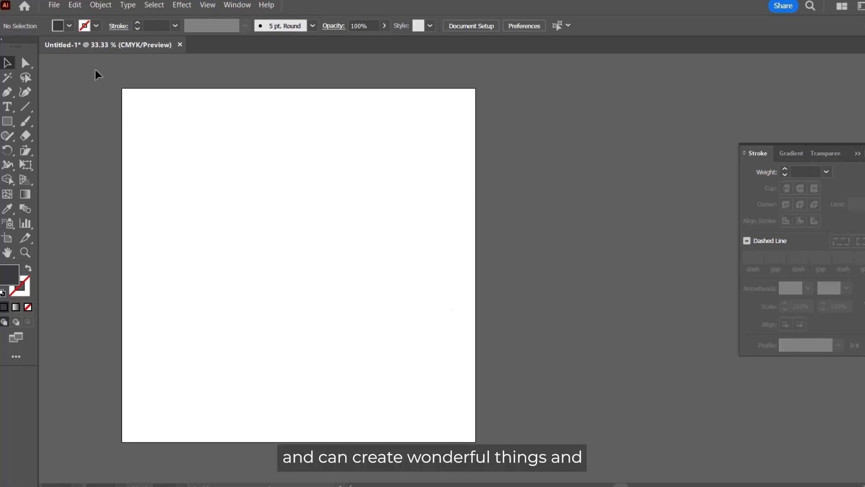
mouse_move(156, 20)
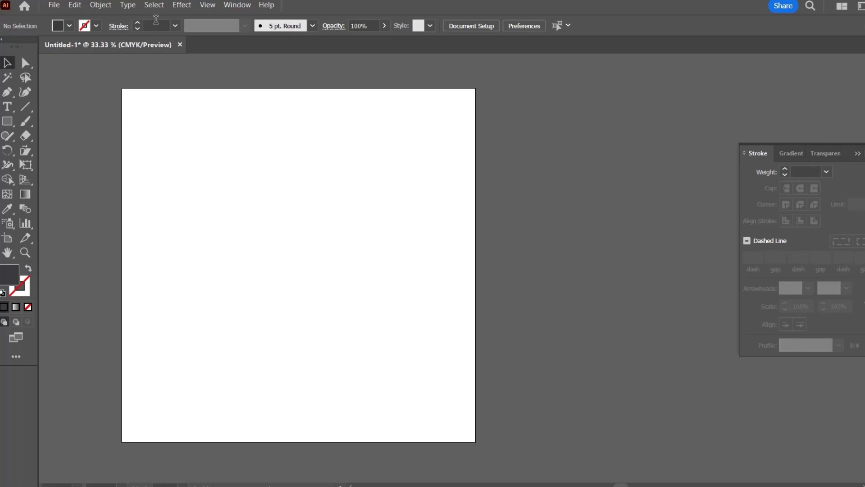
mouse_move(159, 26)
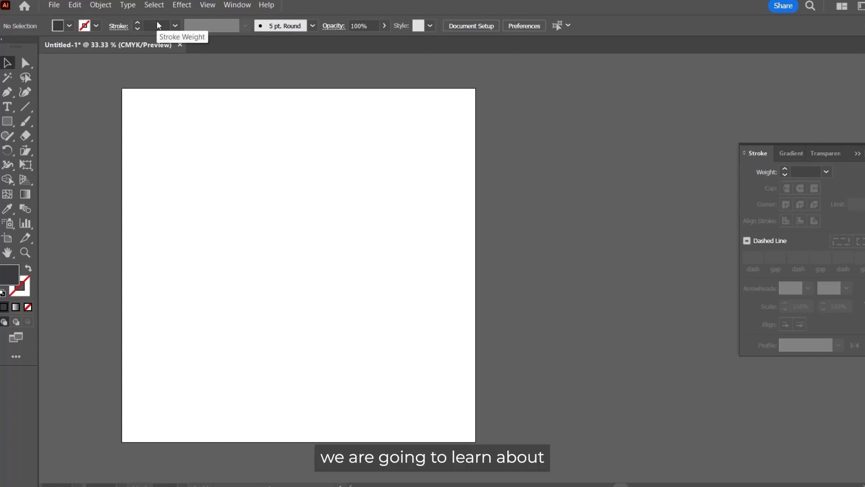
mouse_move(245, 182)
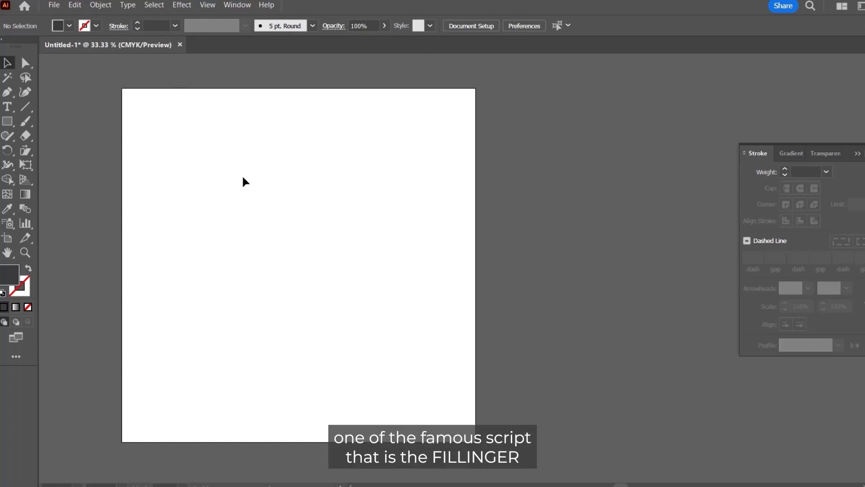
Step: Open the File menu to reach the installed scripts such as fillinger
left_click(54, 5)
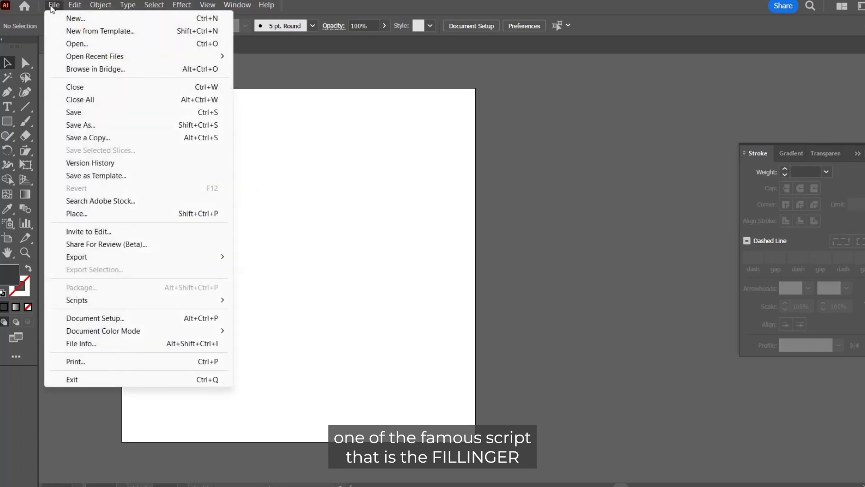
mouse_move(162, 321)
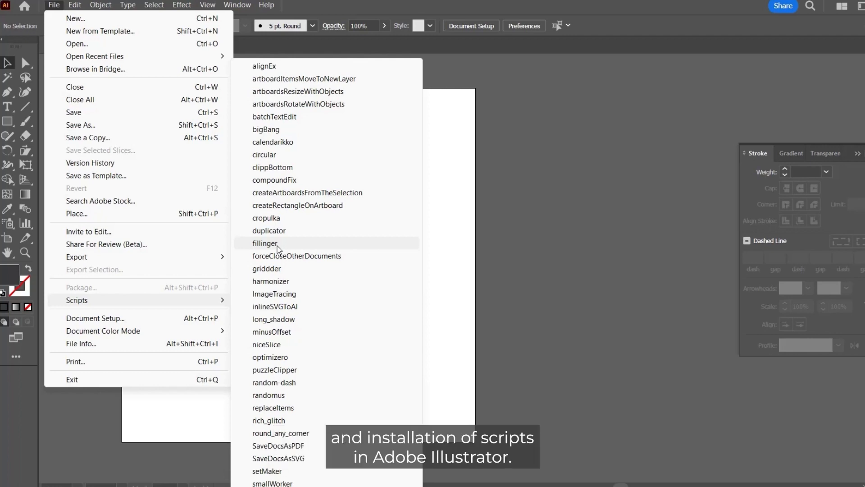
mouse_move(195, 304)
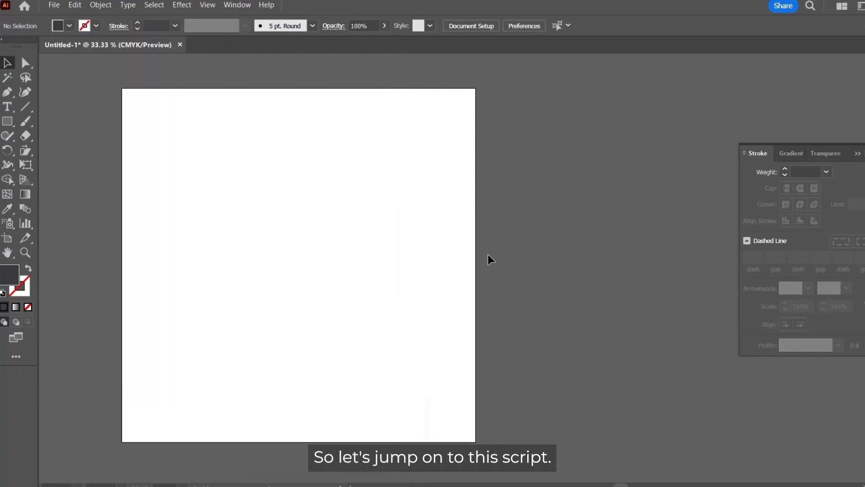
mouse_move(70, 133)
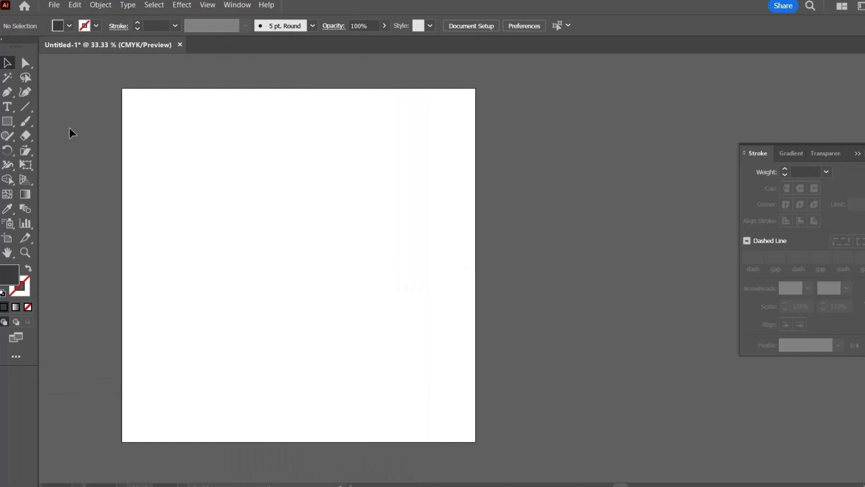
mouse_move(293, 280)
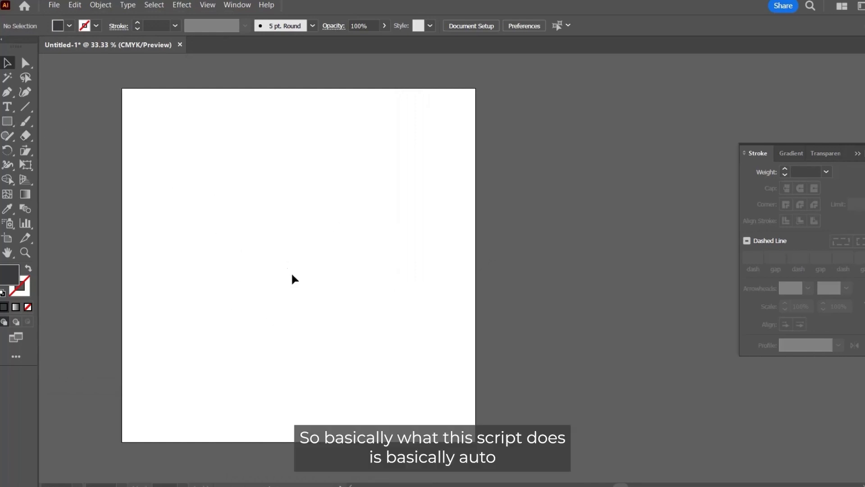
mouse_move(302, 314)
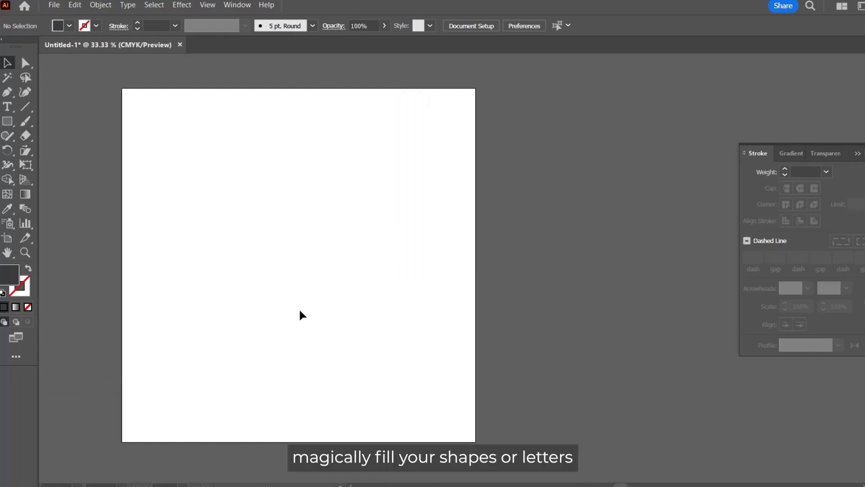
mouse_move(294, 315)
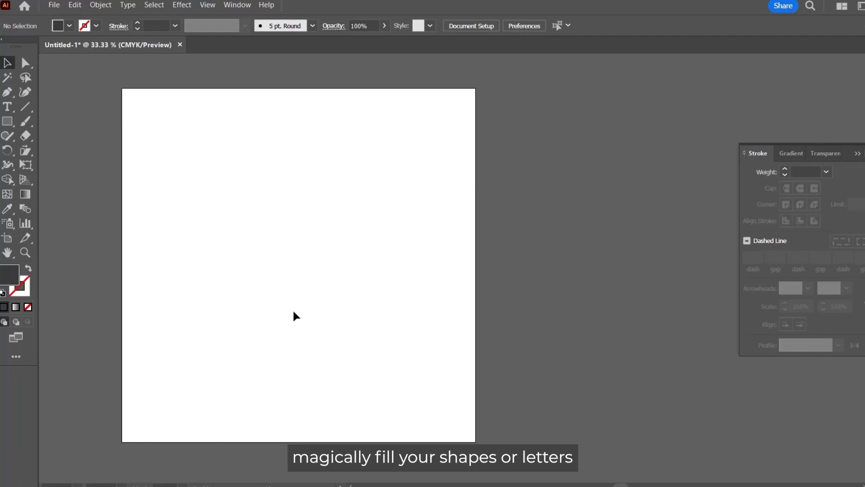
mouse_move(282, 319)
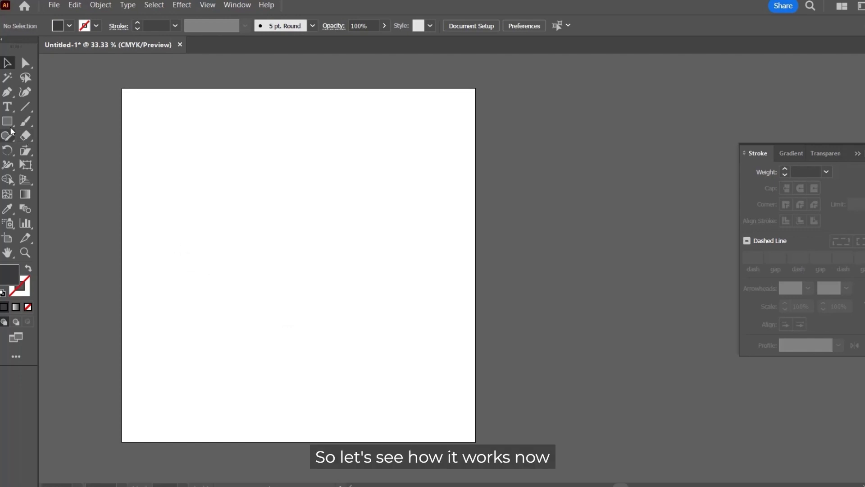
Step: Draw a square, circle, hexagon and rounded-rectangle pill in a row at top-left
left_click_drag(146, 131, 164, 151)
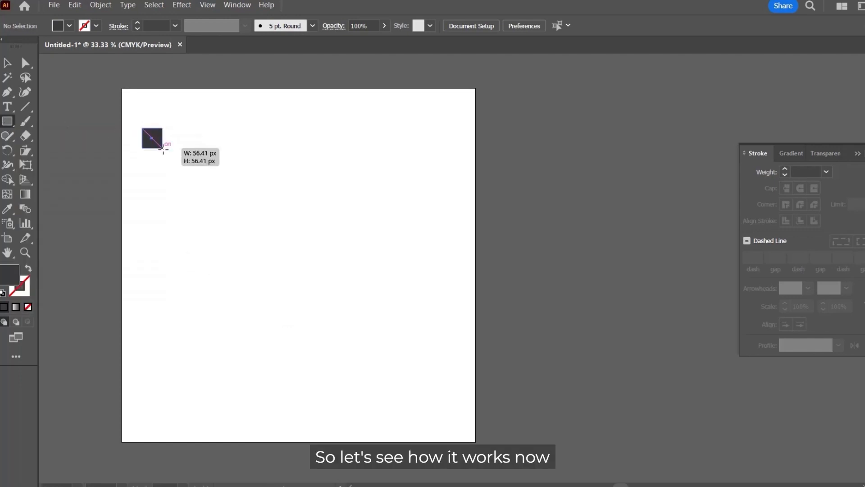
left_click_drag(143, 132, 179, 160)
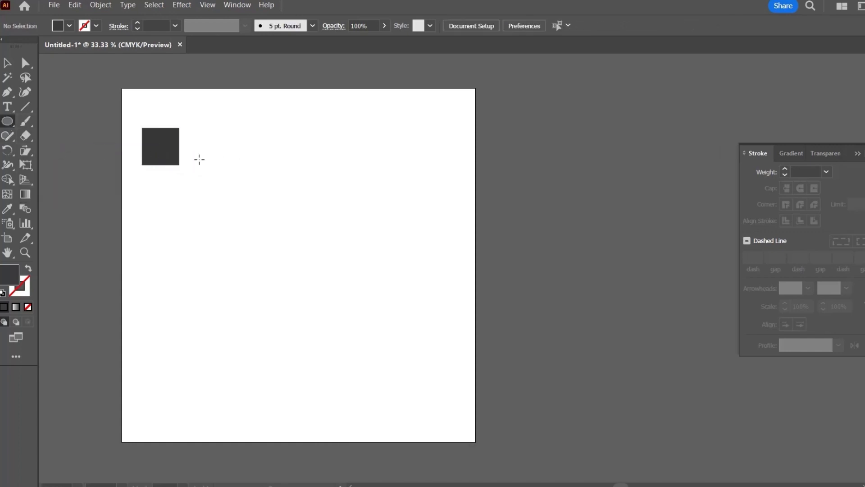
left_click_drag(203, 125, 246, 170)
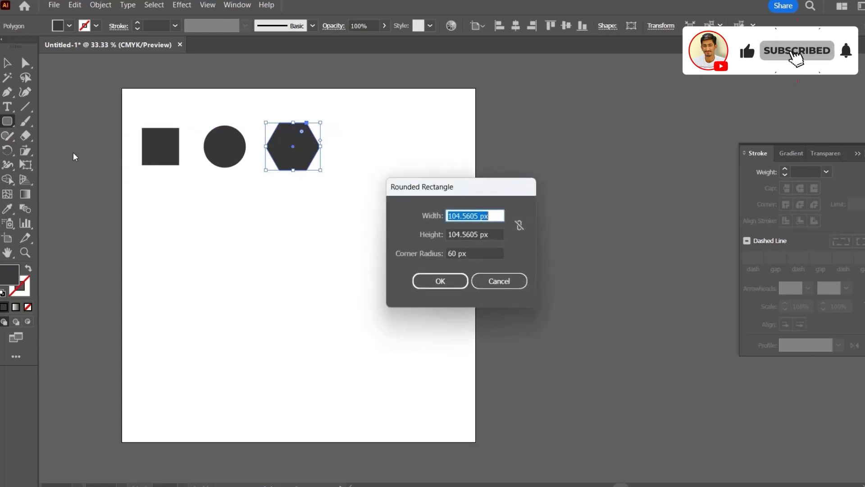
left_click(439, 280)
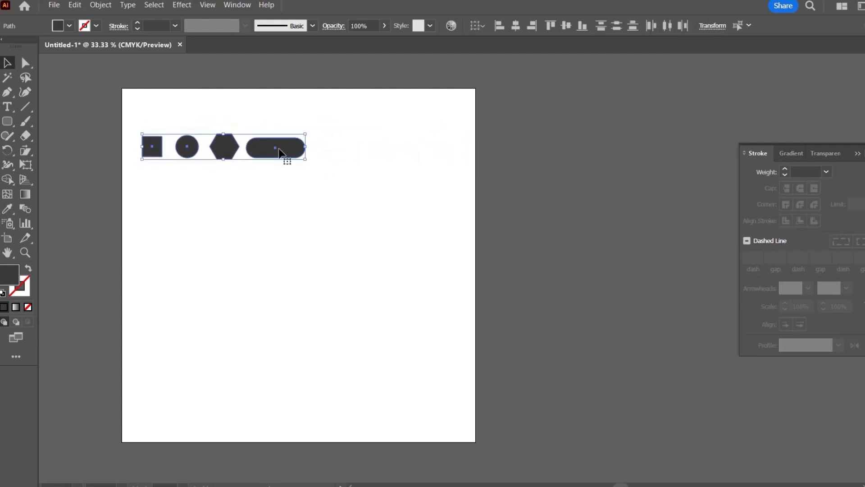
Step: Recolour the shapes orange, green, orange-outlined hexagon and crimson, then group them with Ctrl+G
left_click(153, 125)
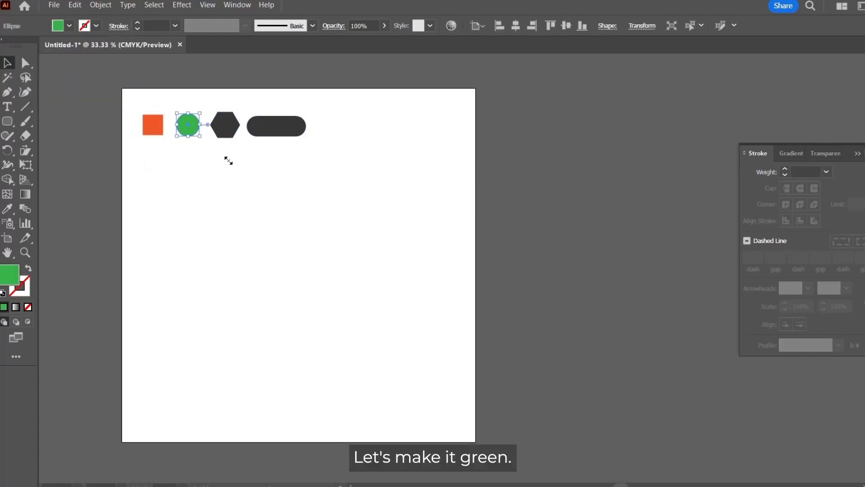
left_click(225, 125)
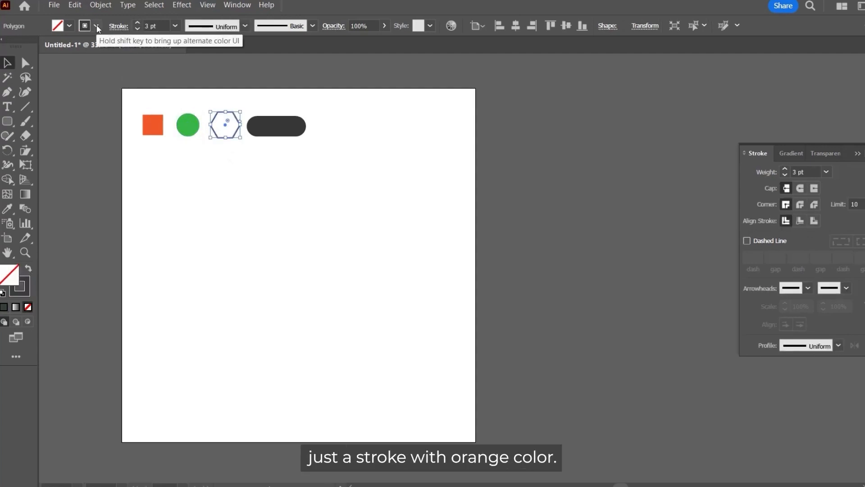
left_click(85, 25)
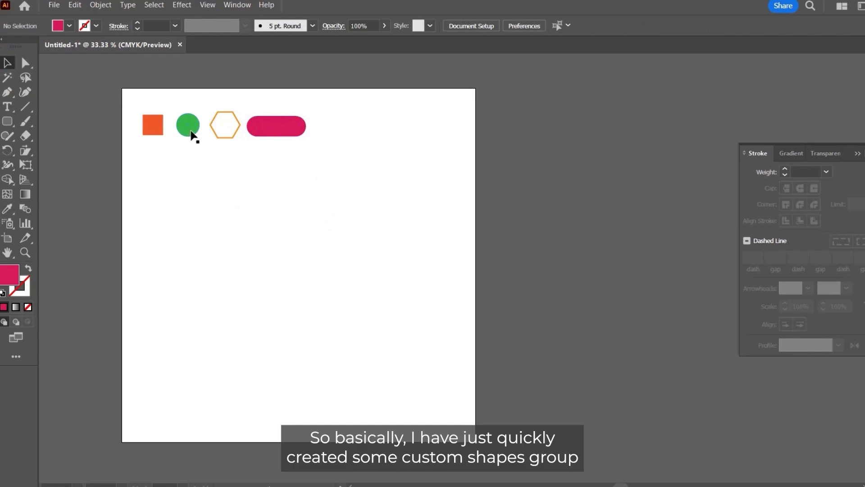
left_click(187, 125)
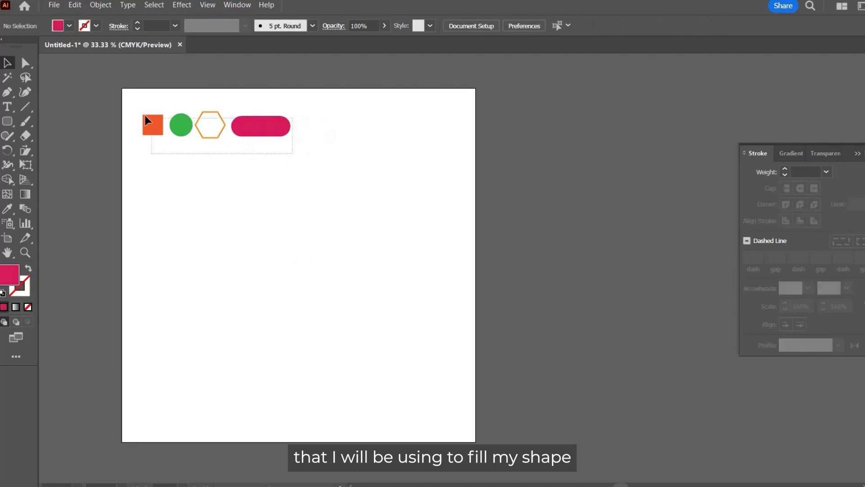
key("ctrl+g")
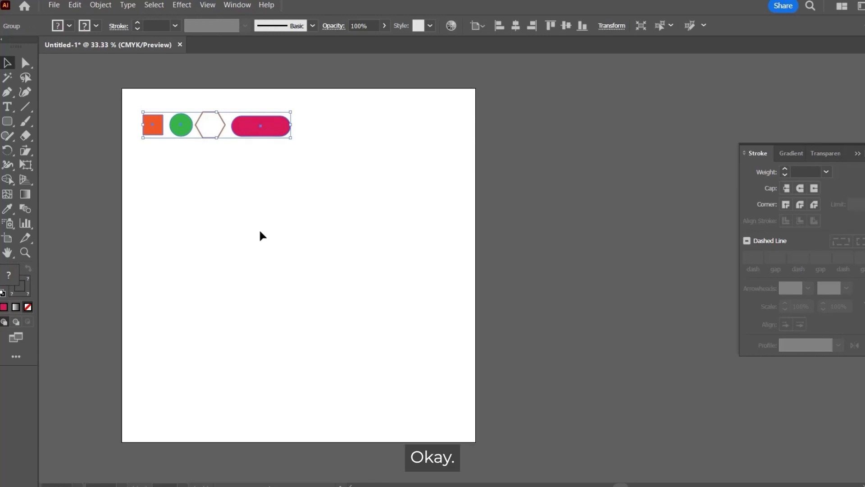
Step: Duplicate the thick stroke in place and expand fill and stroke into a heart shape
left_click(262, 236)
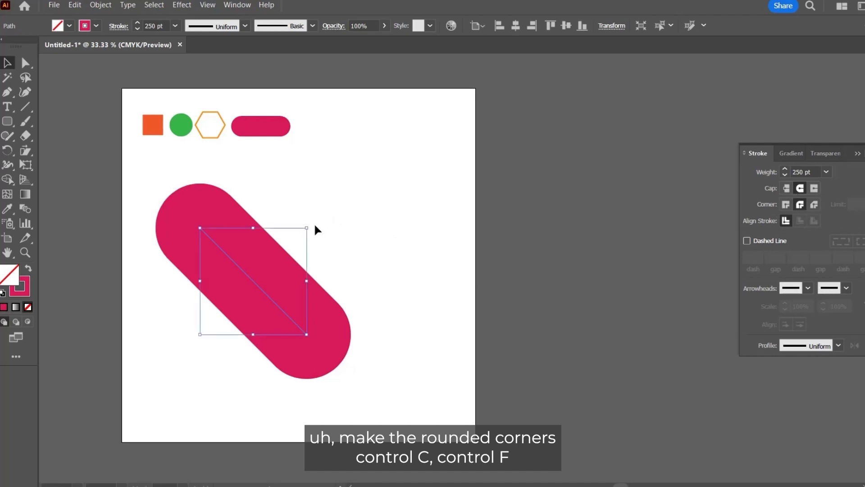
key("ctrl+f")
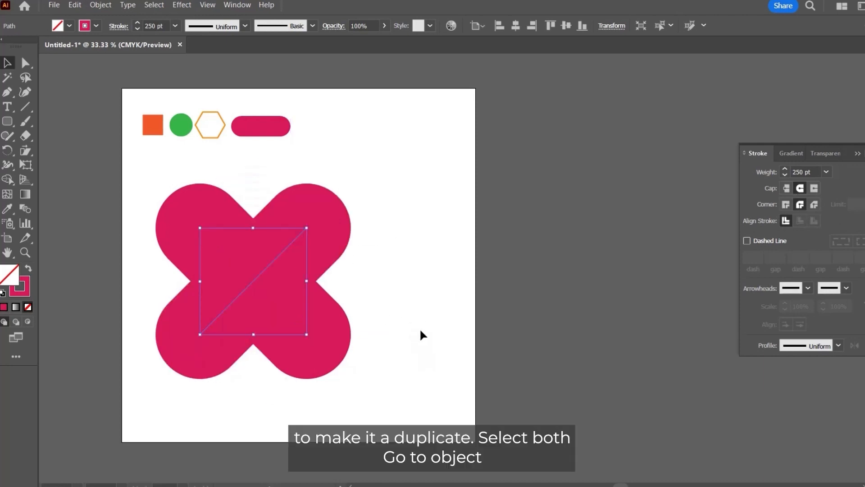
left_click(100, 5)
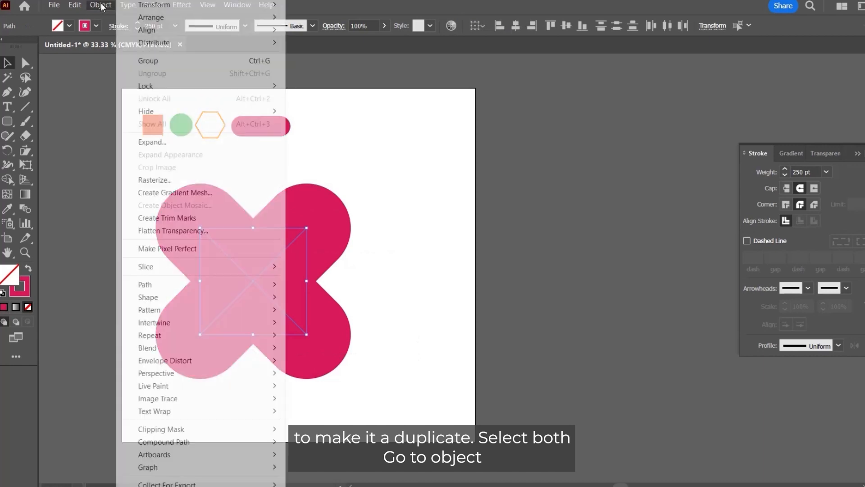
left_click(152, 142)
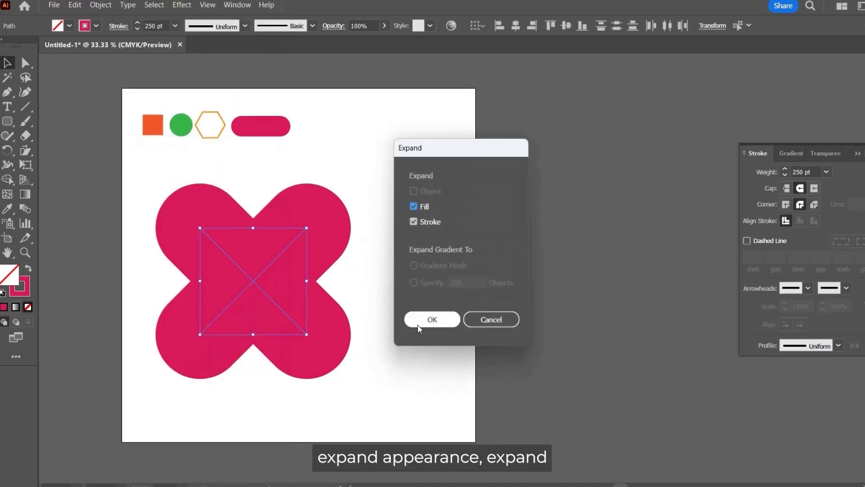
left_click(432, 319)
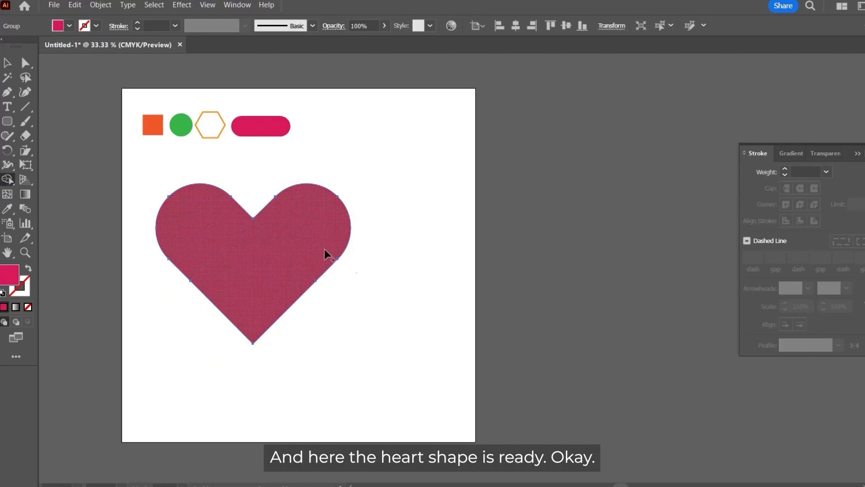
Step: Select the sample shape group together with the heart and open the File menu
left_click(432, 298)
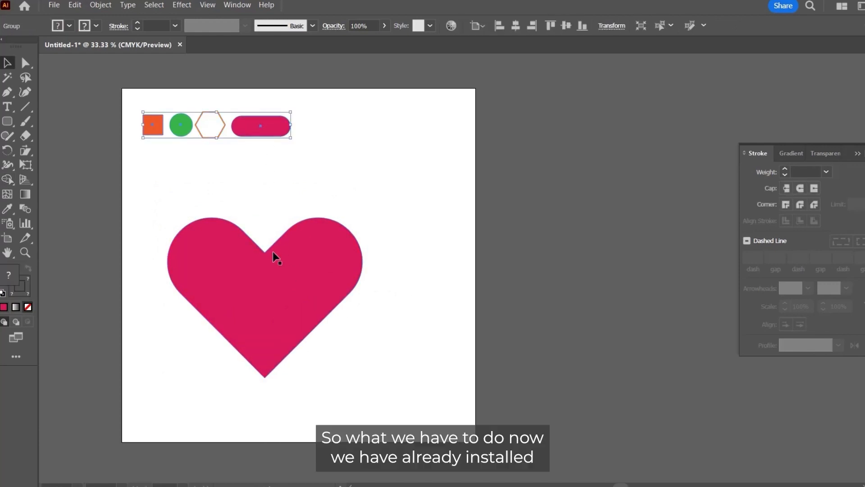
left_click(54, 5)
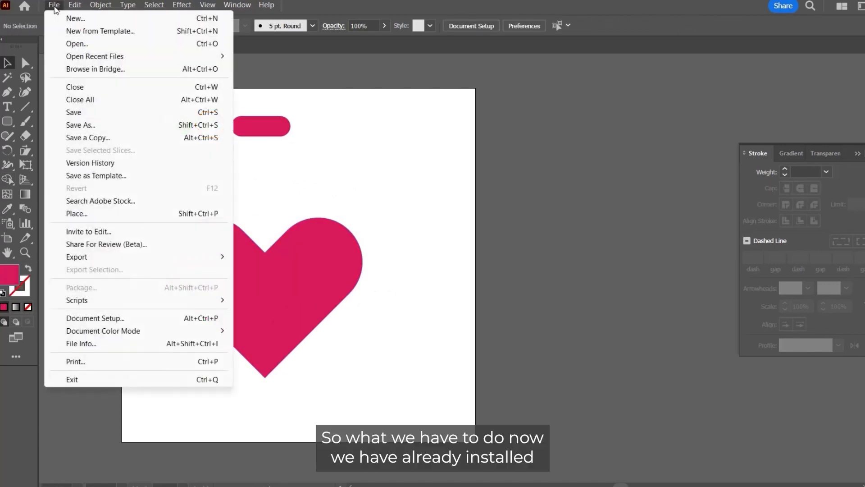
mouse_move(94, 113)
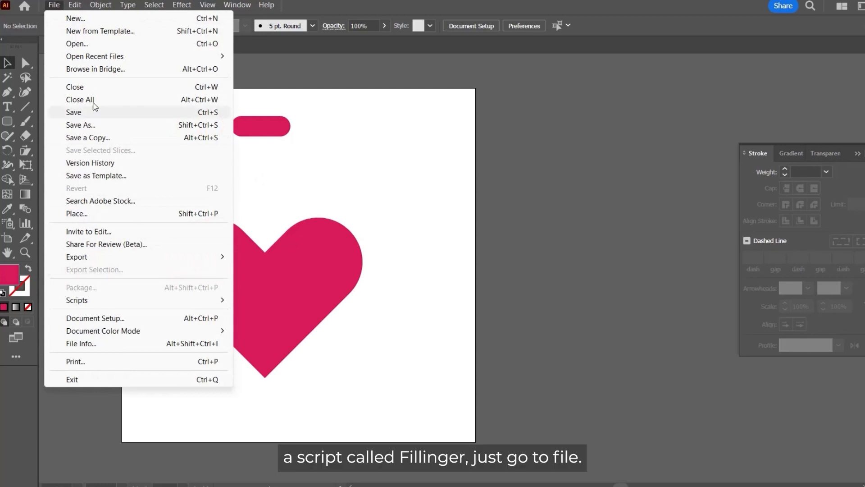
mouse_move(128, 184)
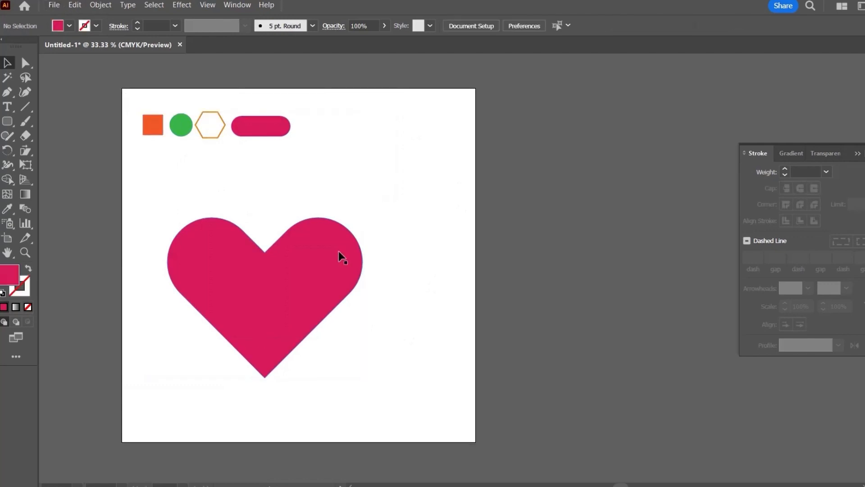
left_click(54, 5)
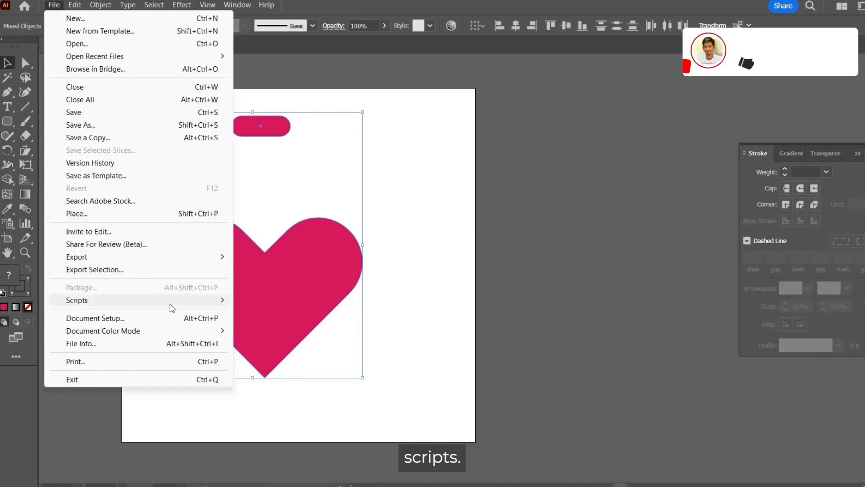
Step: Run the fillinger script and change its maximum item size from 10 to 8
left_click(77, 300)
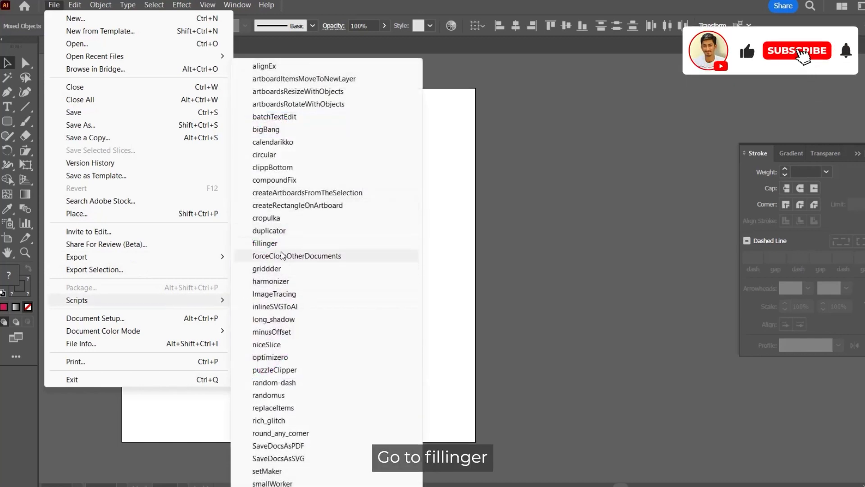
left_click(265, 244)
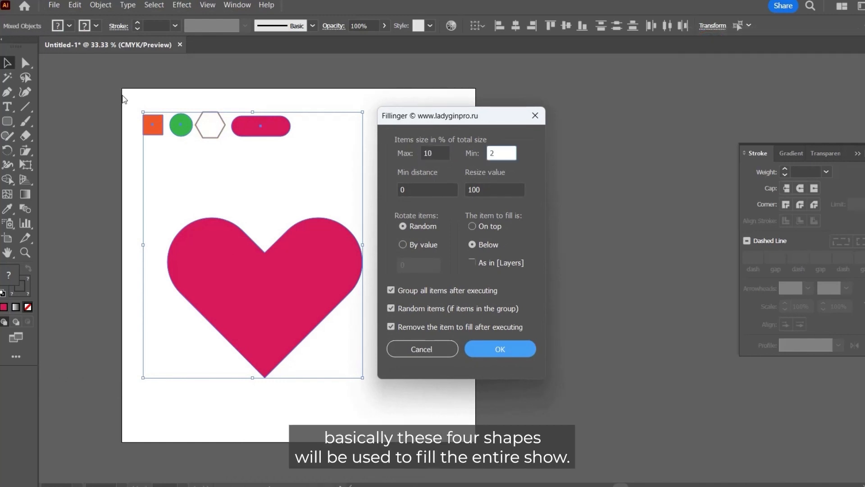
mouse_move(286, 153)
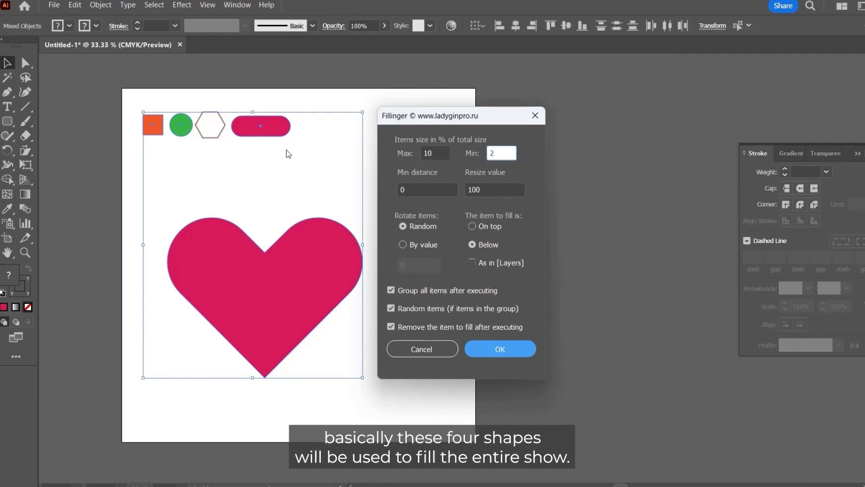
left_click(434, 153)
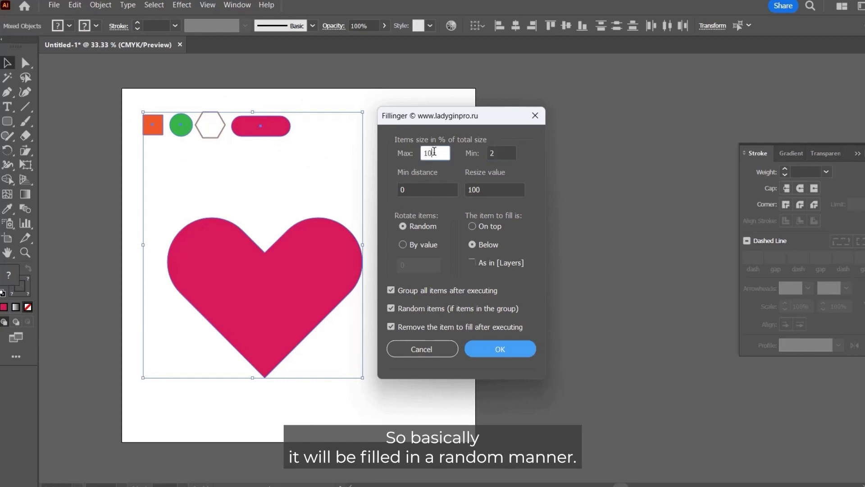
triple_click(435, 153)
type("8")
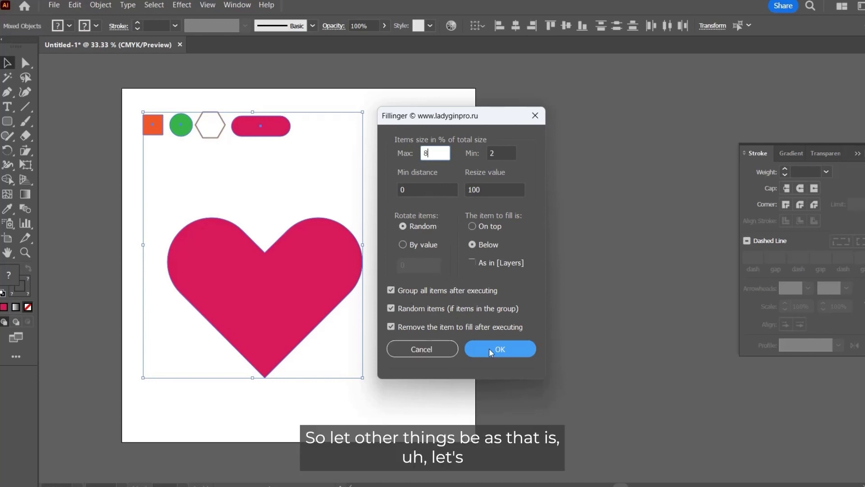
mouse_move(500, 348)
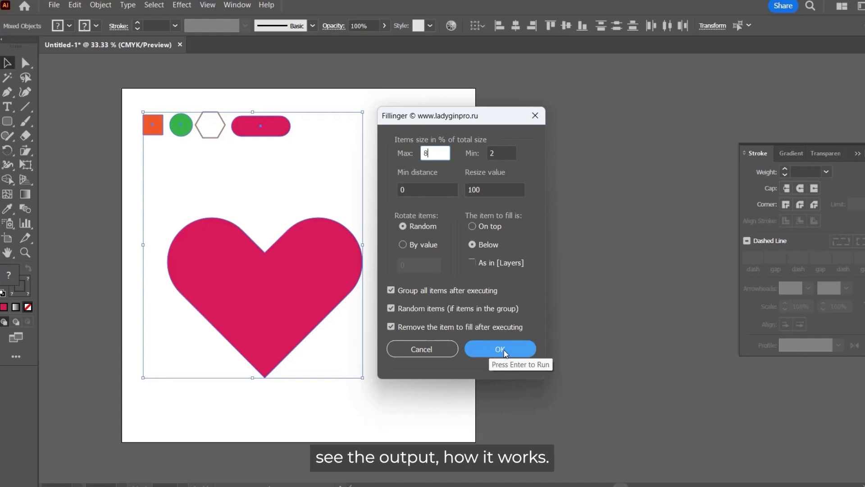
Step: Run Fillinger with these settings, deselect, and pick up the sample shapes to move them
left_click(499, 348)
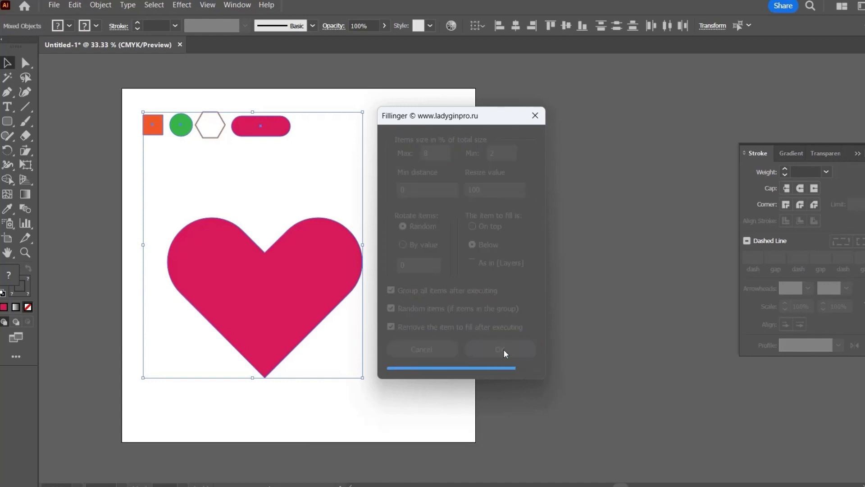
left_click(499, 349)
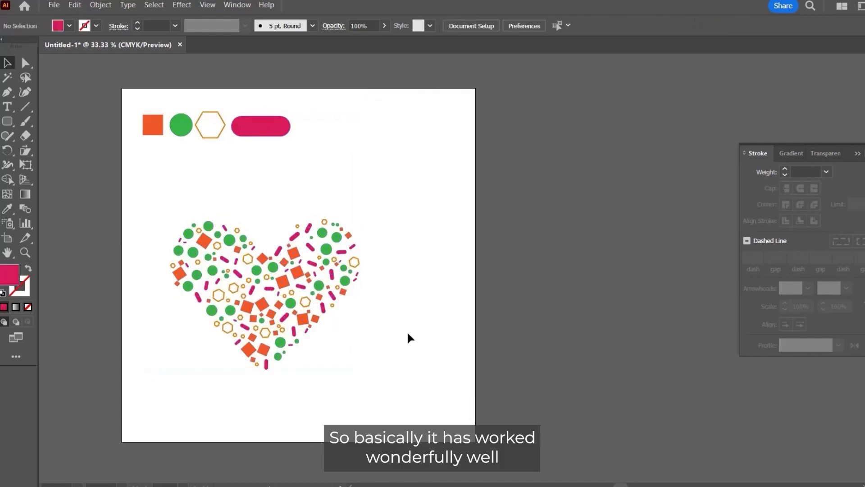
left_click(265, 292)
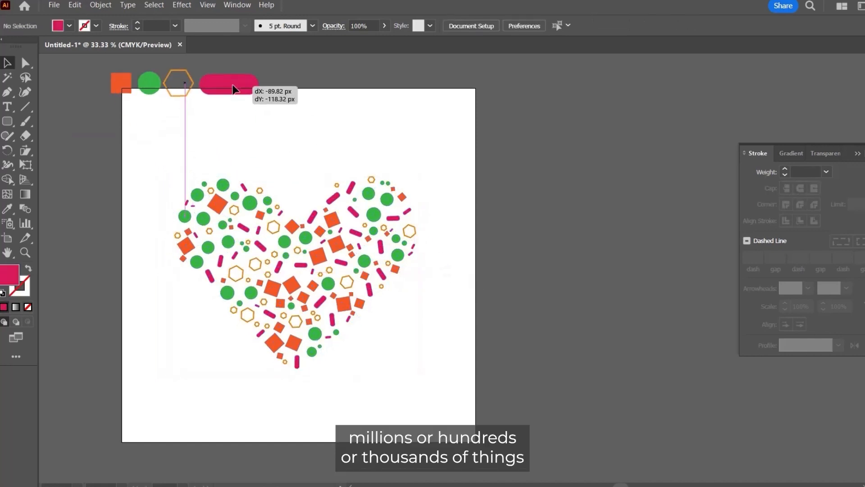
Step: Draw an artboard-sized rectangle and give it a dark grey fill
left_click(8, 121)
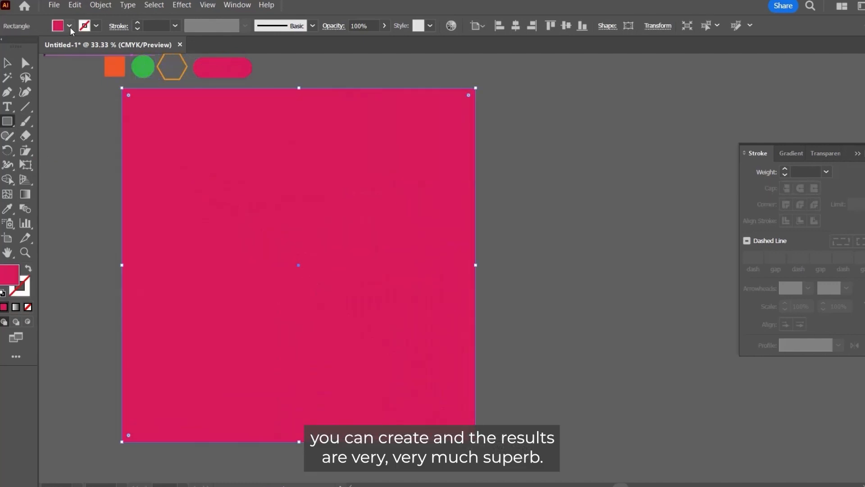
left_click(57, 25)
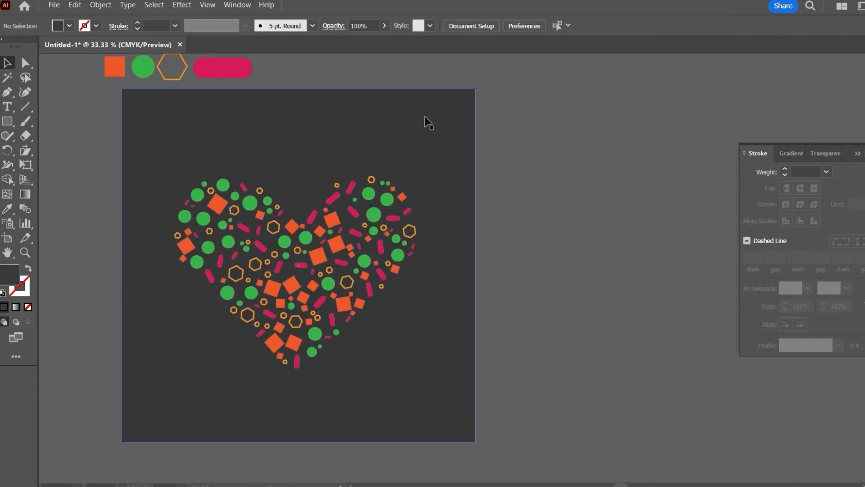
mouse_move(531, 226)
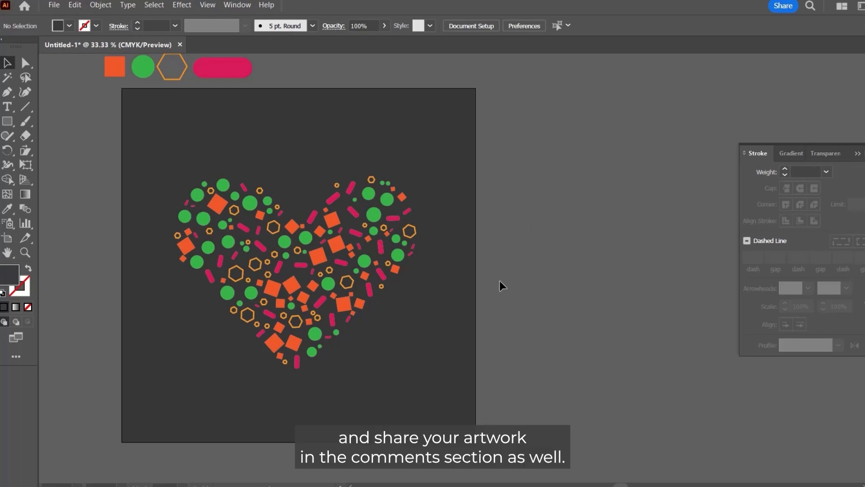
mouse_move(549, 295)
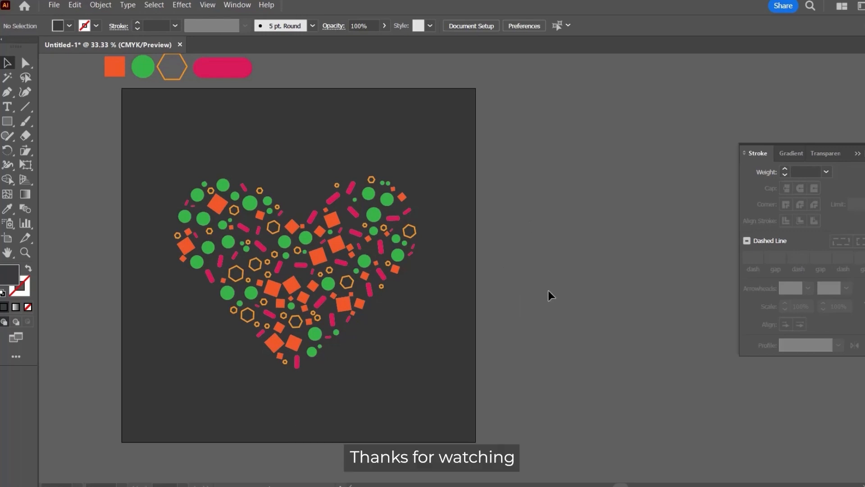